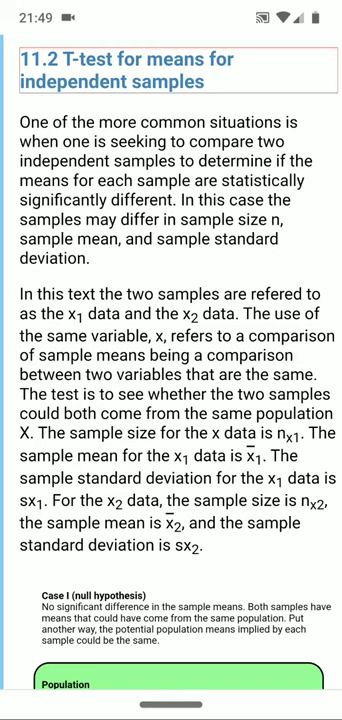
- Scroll the 11.2 T-test article down to the Case I null hypothesis diagram
scroll("down", 3)
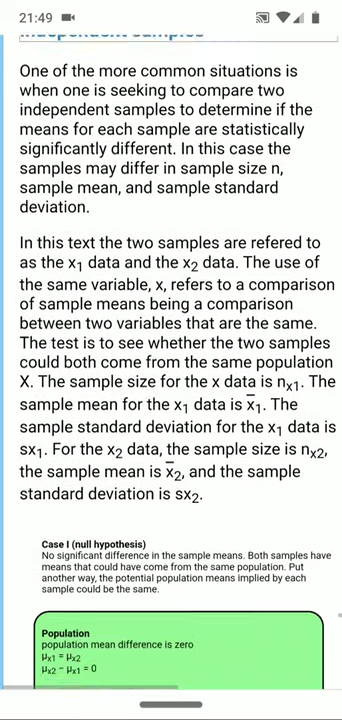
scroll("down", 3)
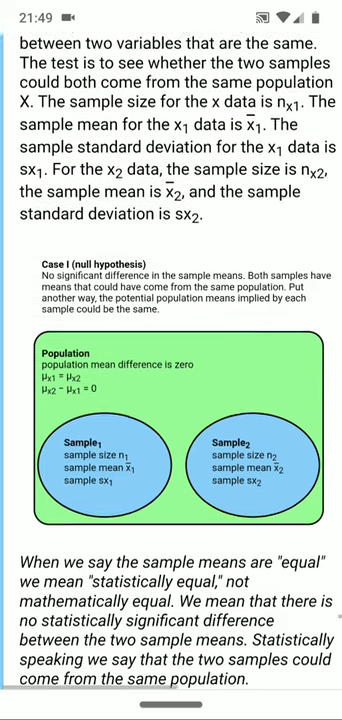
scroll("down", 3)
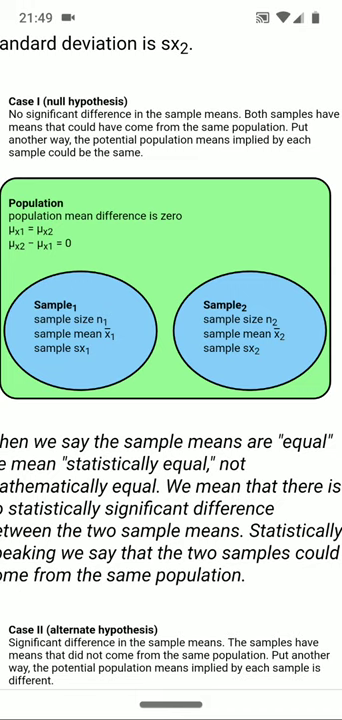
- Scroll past the confidence-interval sections to section 11.23 with the =TTEST p-value table
scroll("down", 3)
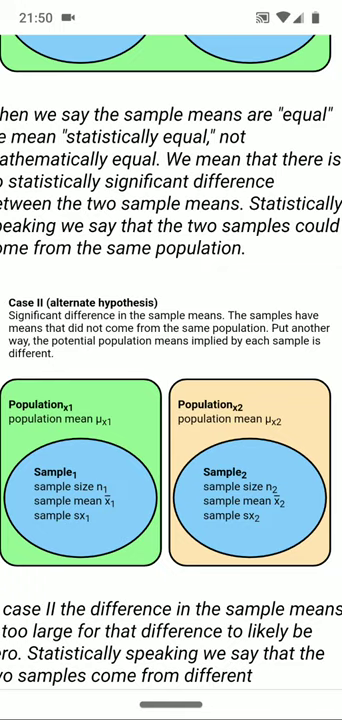
scroll("down", 3)
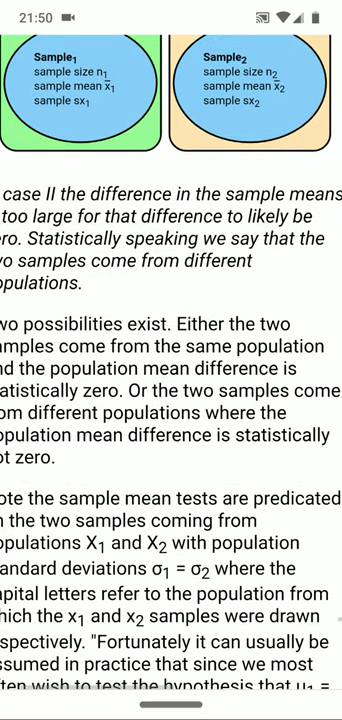
scroll("down", 3)
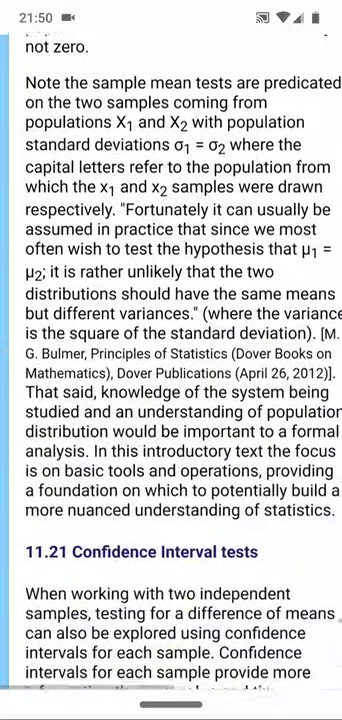
scroll("down", 3)
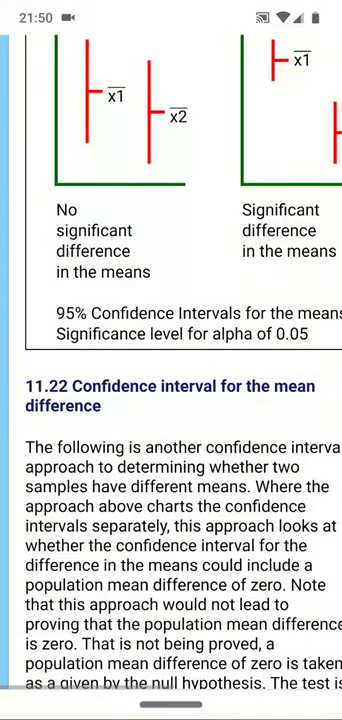
scroll("down", 3)
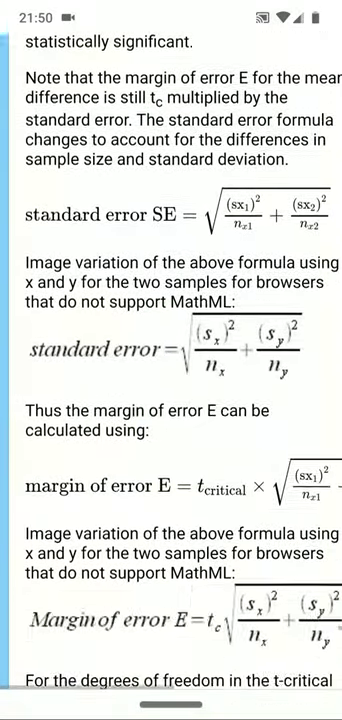
scroll("down", 3)
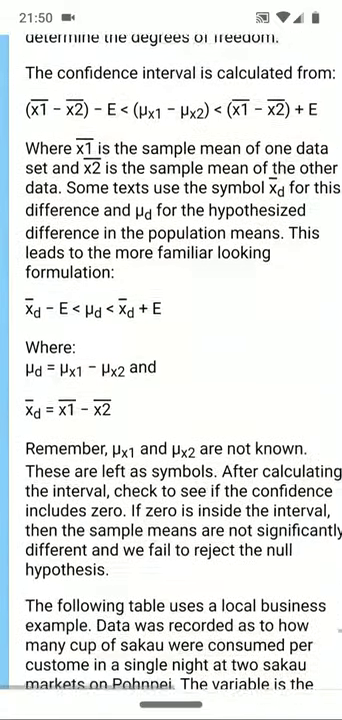
scroll("down", 3)
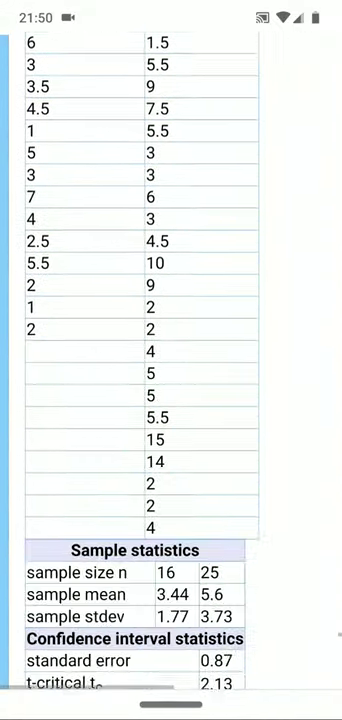
scroll("down", 3)
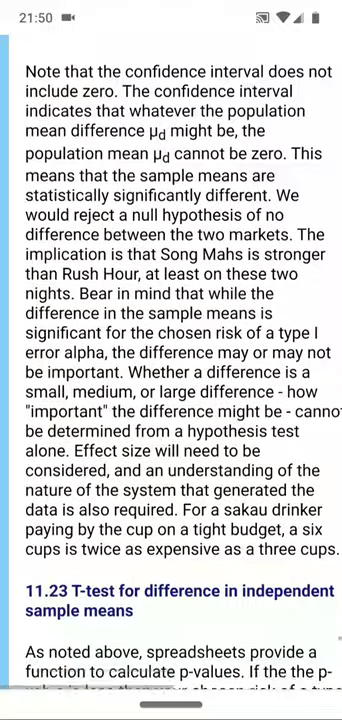
scroll("down", 3)
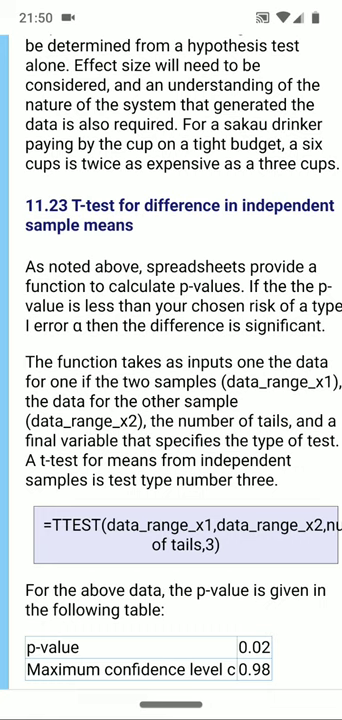
- Open the Data sheet showing Sun and Shade lengths, means, stdevs and alpha 0.05
scroll("down", 3)
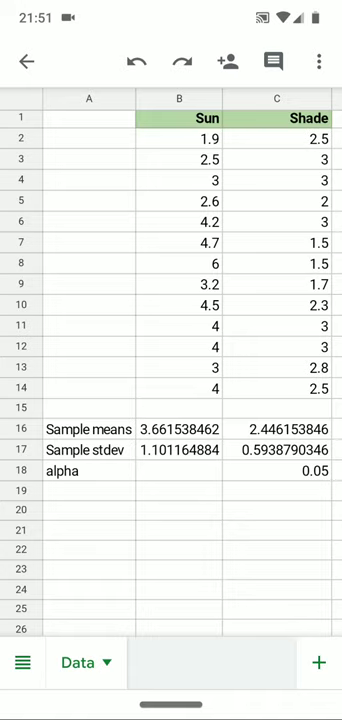
left_click(187, 119)
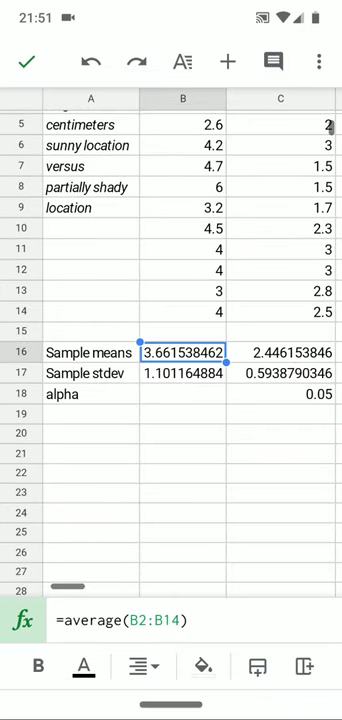
left_click(283, 352)
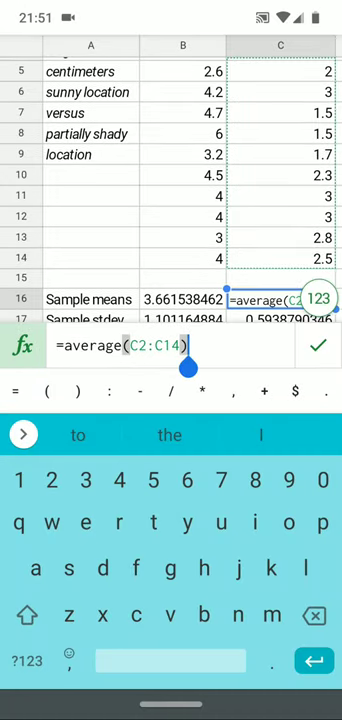
key("Enter")
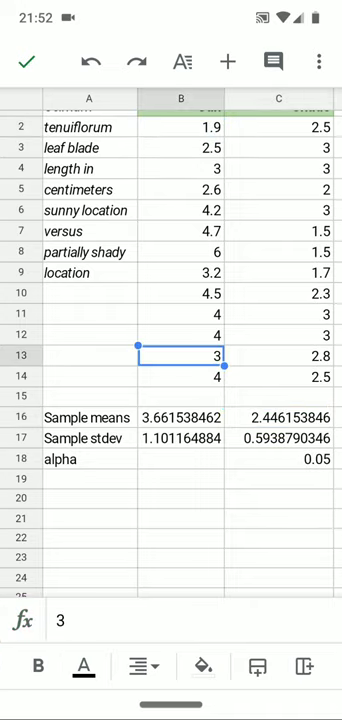
left_click(290, 373)
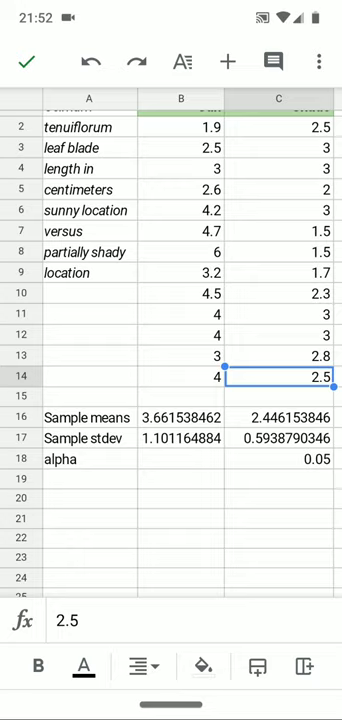
left_click(183, 210)
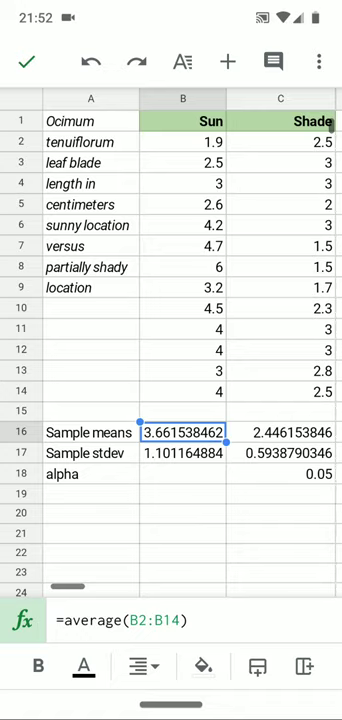
left_click(282, 432)
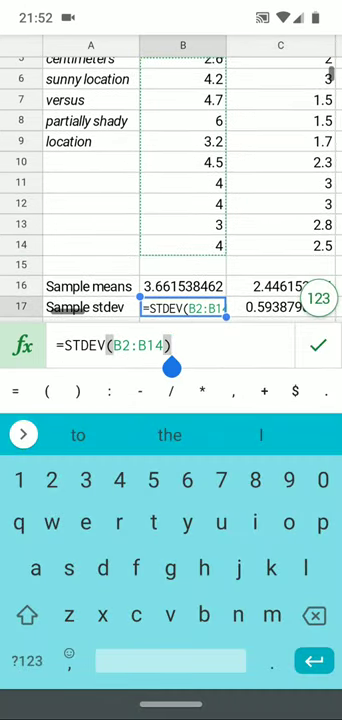
key("Enter")
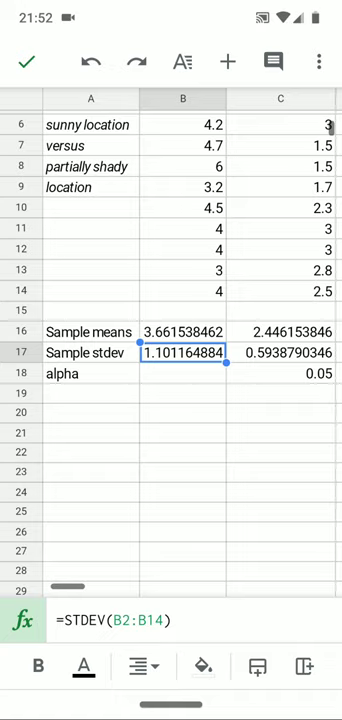
left_click(282, 352)
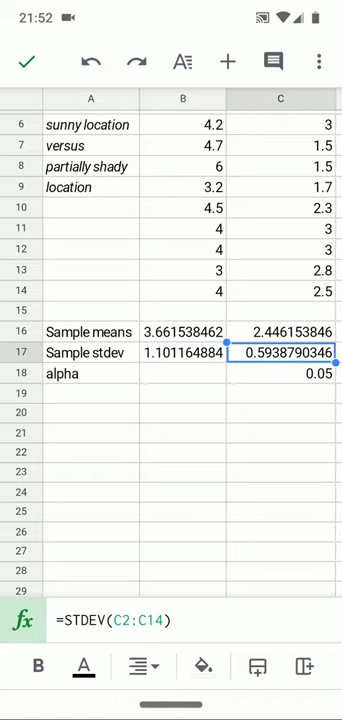
left_click(280, 379)
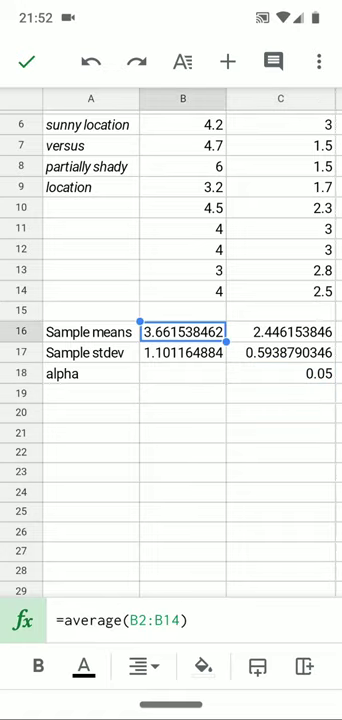
left_click(283, 331)
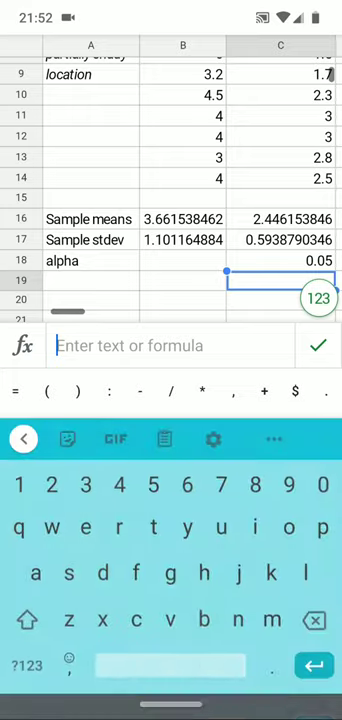
- Enter =TTEST(B2:B14,C2:C14,2,3) in C19, yielding p-value 0.002468917518
type("=t")
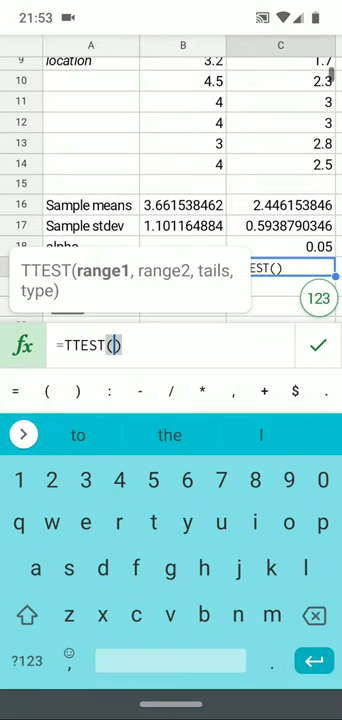
left_click_drag(182, 98, 182, 175)
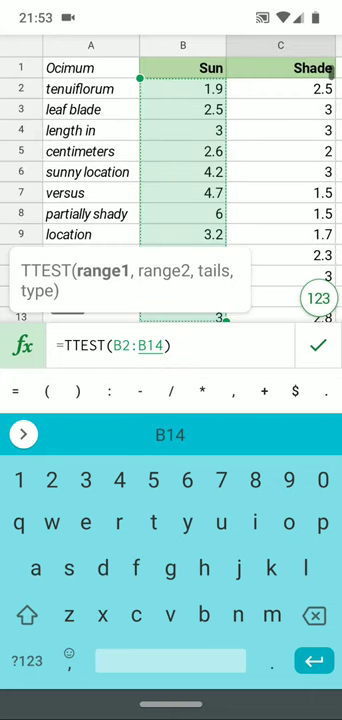
type(",C2:C14")
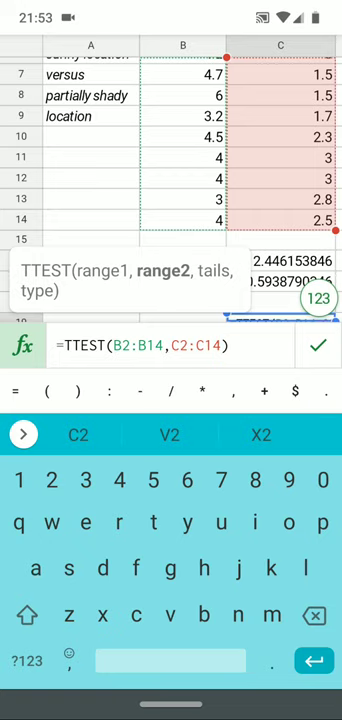
type(",")
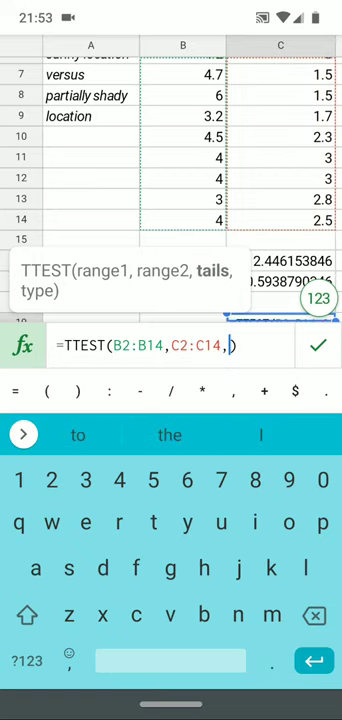
type("2,3")
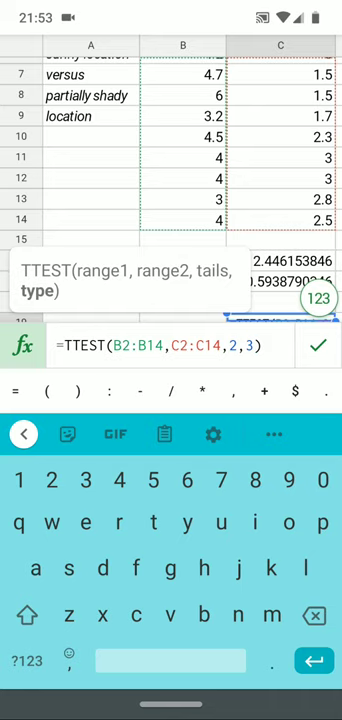
key("Enter")
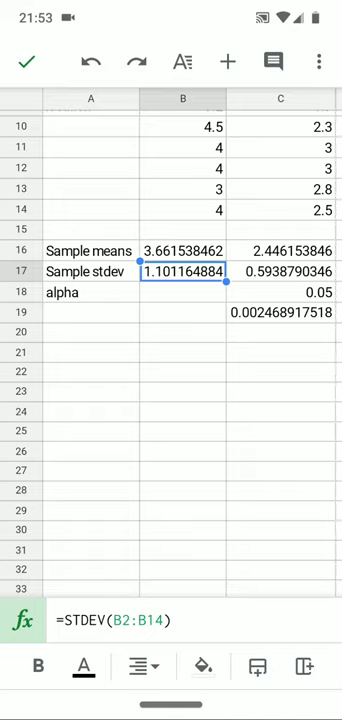
- Open the 'Learn more about TTEST' help article from C19's formula tooltip
left_click(282, 292)
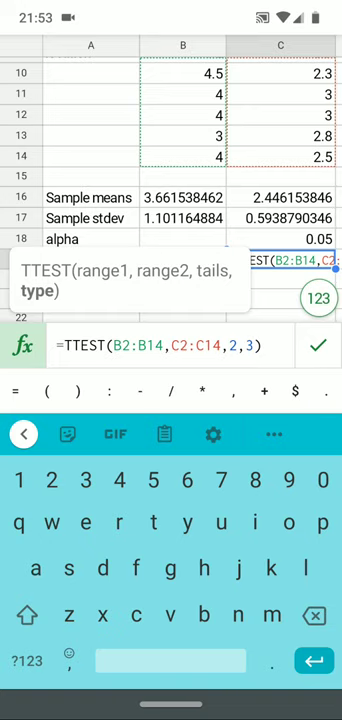
left_click(120, 282)
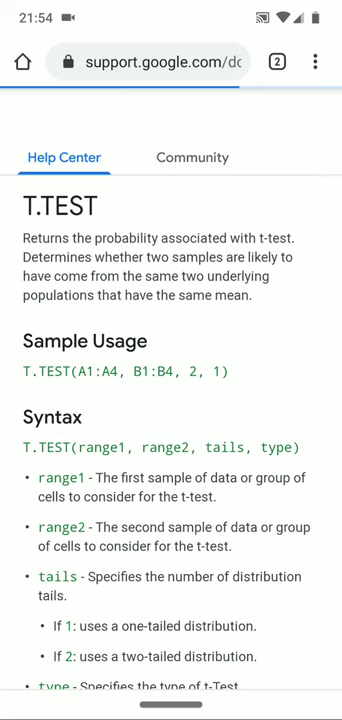
- Read the T.TEST help page's tails, type and Notes sections, then return to Sheets
scroll("down", 3)
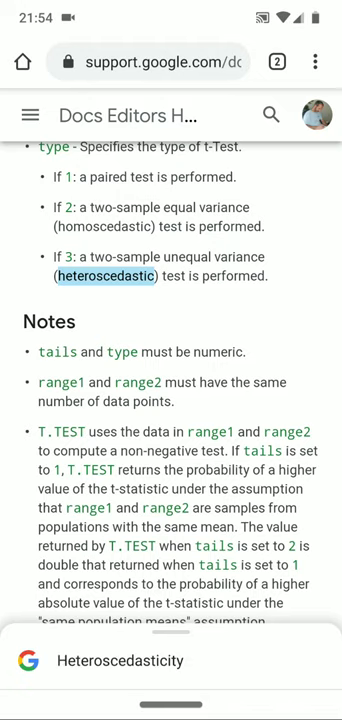
scroll("up", 3)
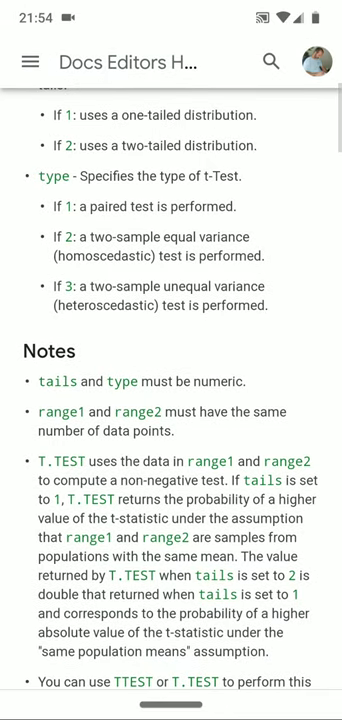
double_click(100, 258)
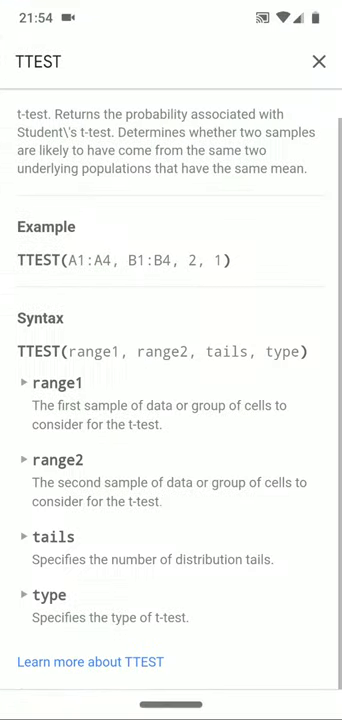
mouse_move(318, 61)
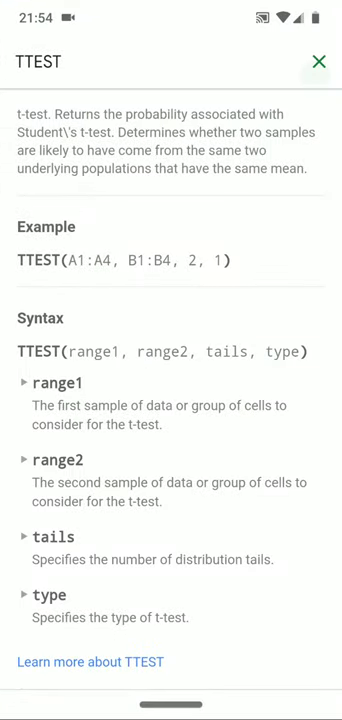
- Close the TTEST help summary panel
left_click(320, 59)
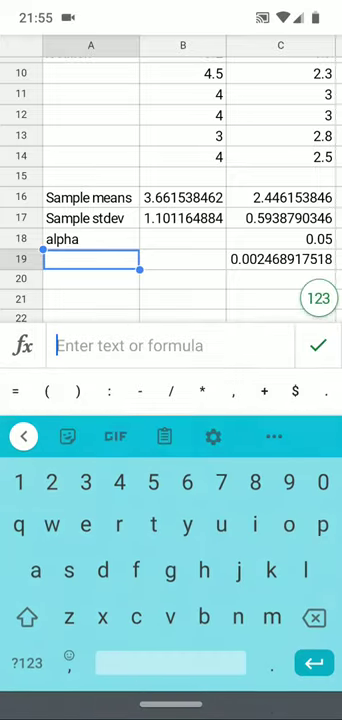
- Type 'p-value' in A19, then review alpha 0.05 in C18 and the p-value in C19
type("p-value")
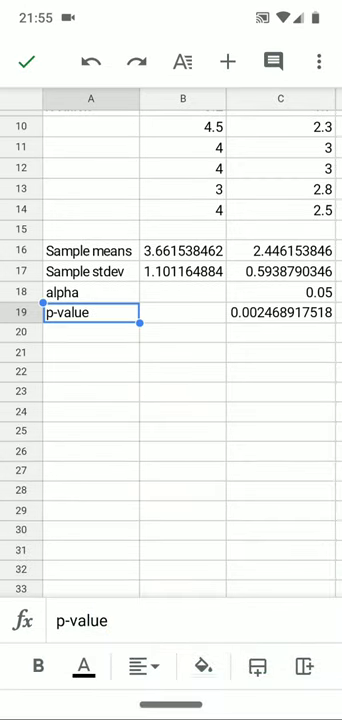
left_click(281, 291)
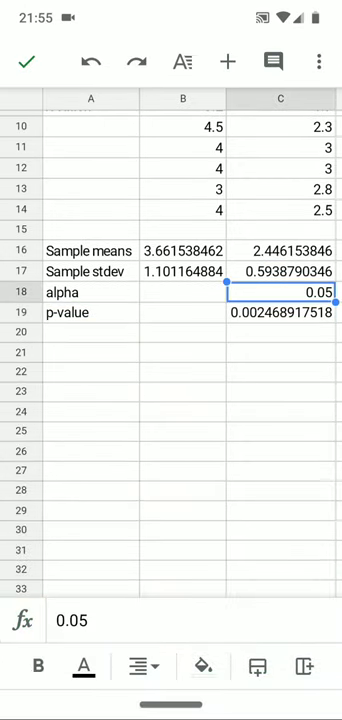
left_click(280, 313)
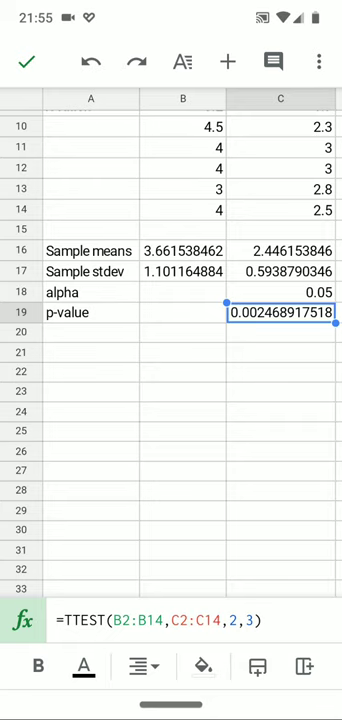
scroll("up", 3)
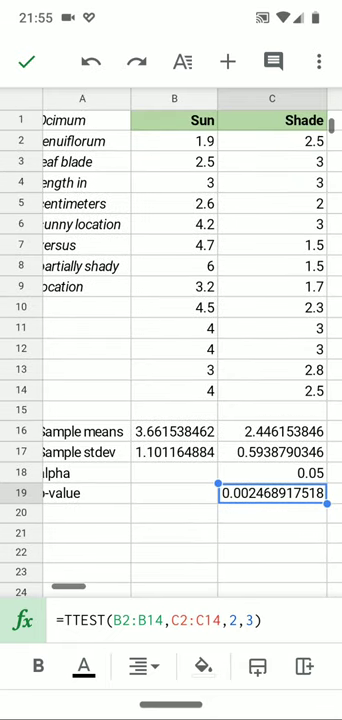
scroll("down", 3)
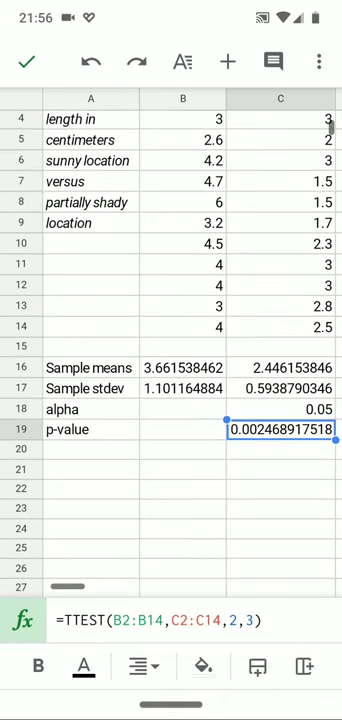
left_click(284, 470)
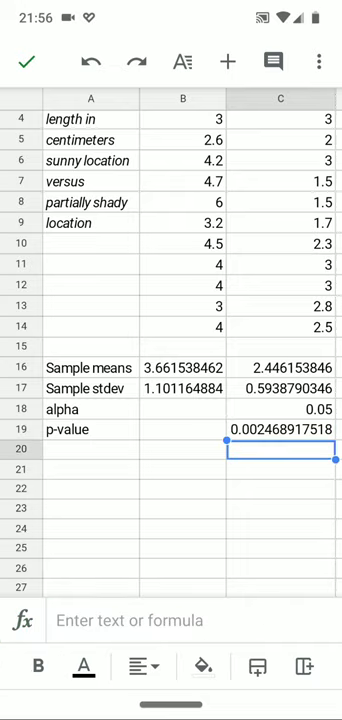
left_click(285, 404)
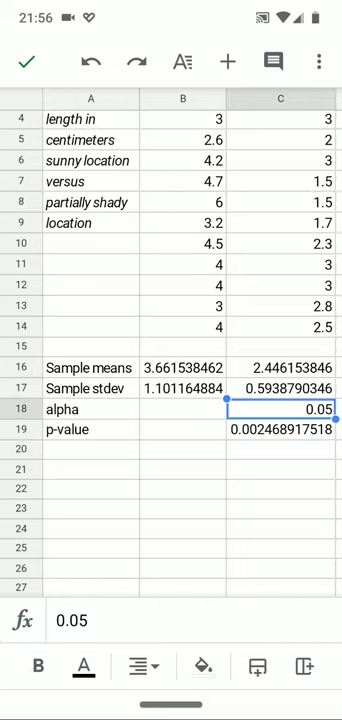
scroll("up", 3)
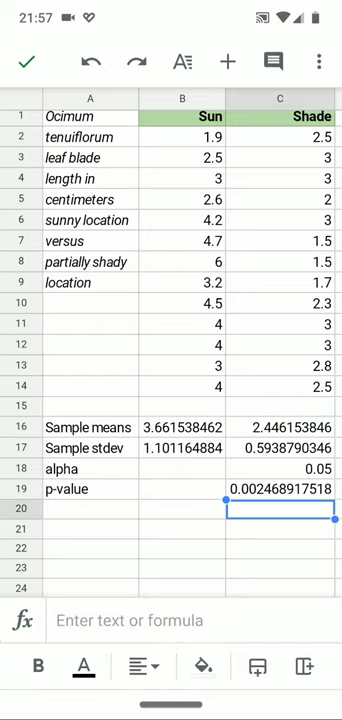
left_click(286, 488)
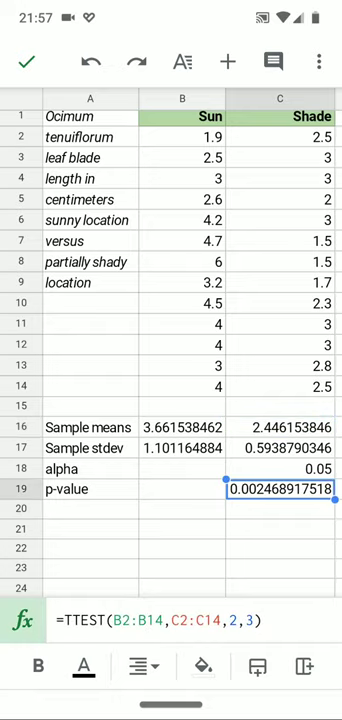